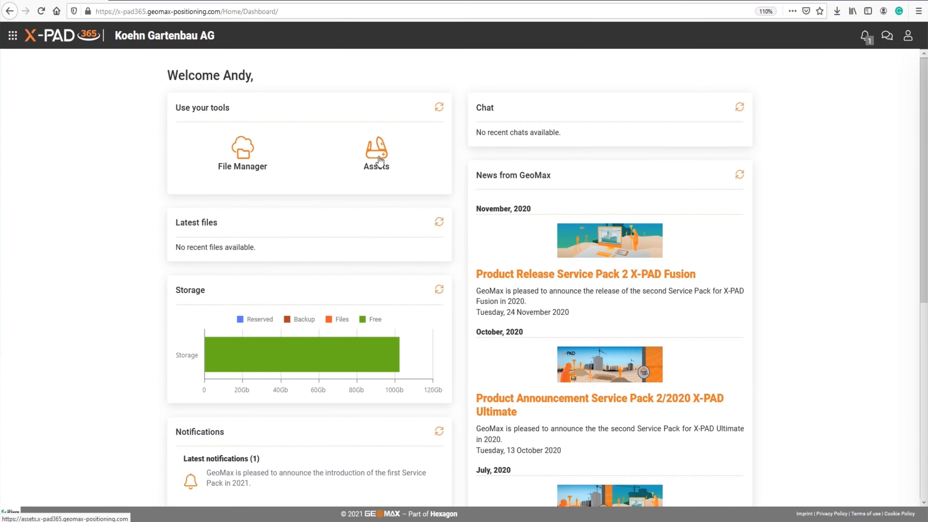
- Browse the Assets manager's registered software list and return to the dashboard
{"action": "left_click", "coordinate": [376, 151]}
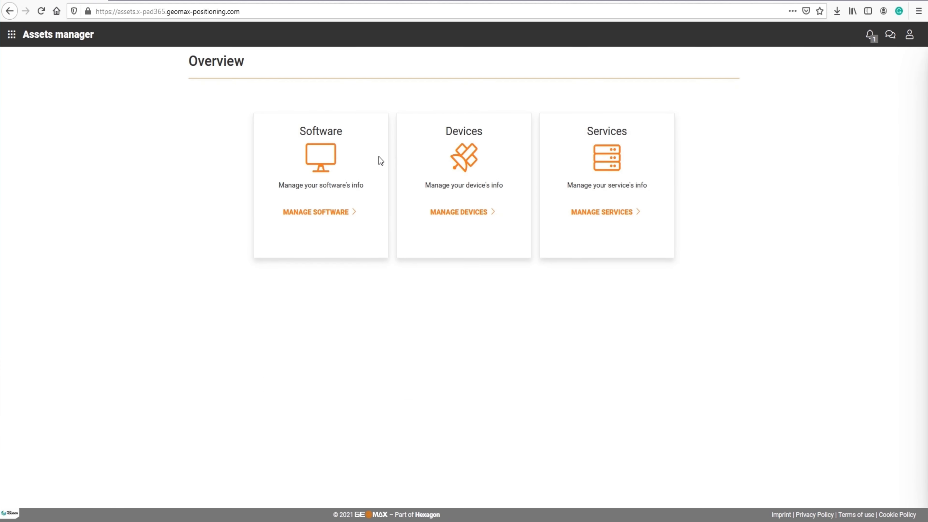
{"action": "left_click", "coordinate": [316, 212]}
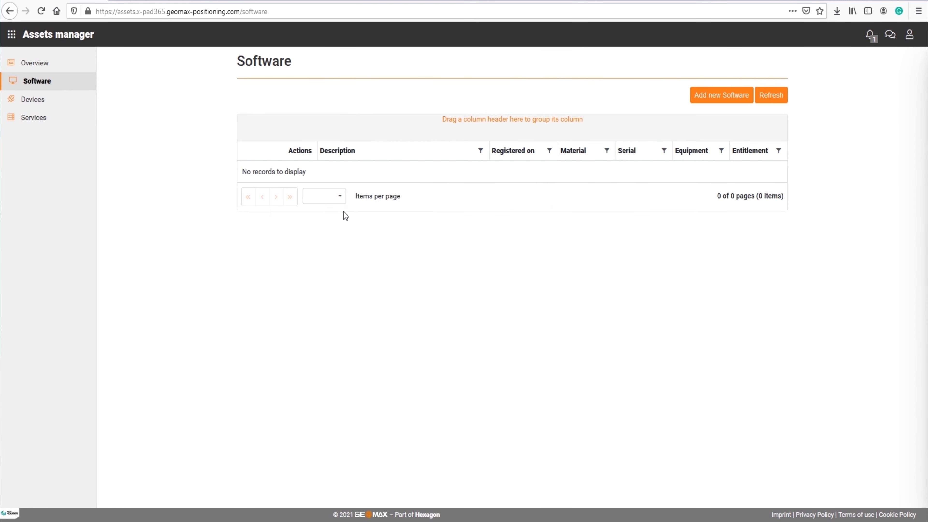
{"action": "left_click", "coordinate": [720, 95]}
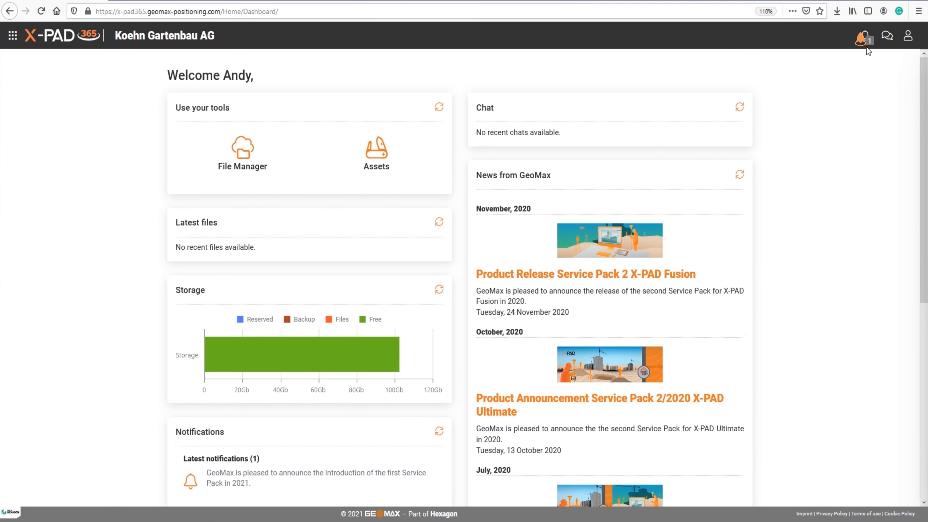
- Show the notifications list with the first 2021 Service Pack announcement
{"action": "left_click", "coordinate": [865, 36]}
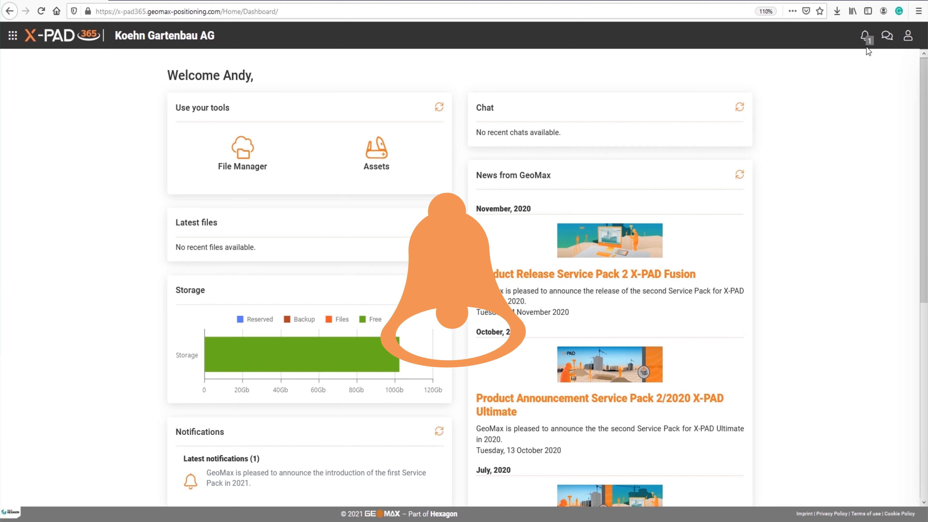
{"action": "left_click", "coordinate": [865, 34]}
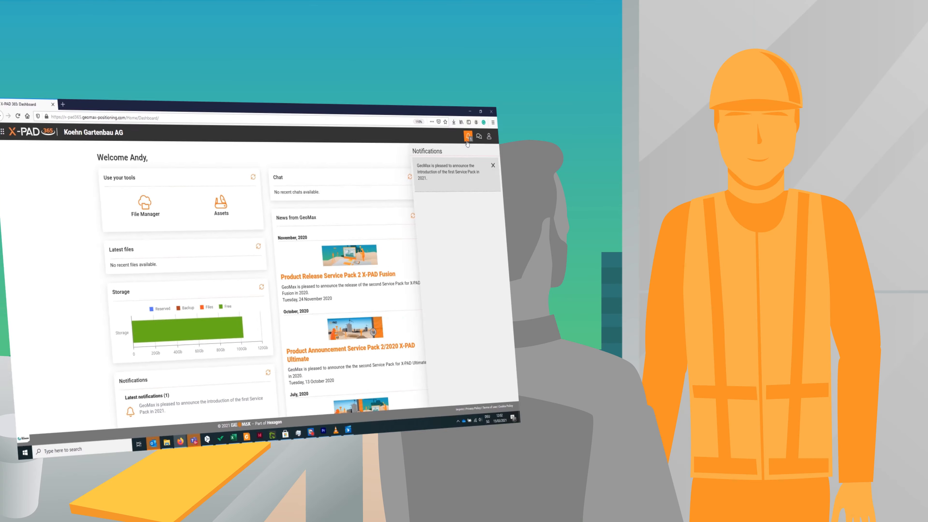
{"action": "left_click", "coordinate": [220, 201]}
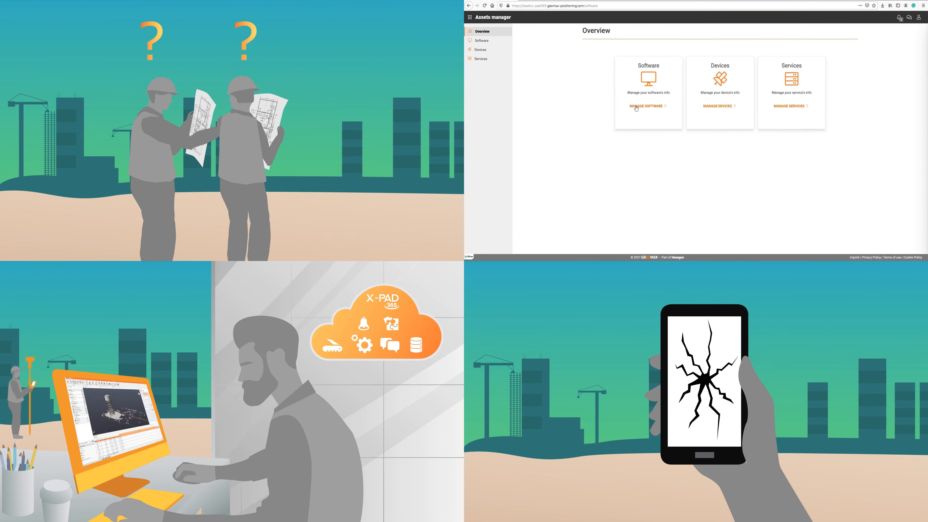
{"action": "left_click", "coordinate": [646, 106]}
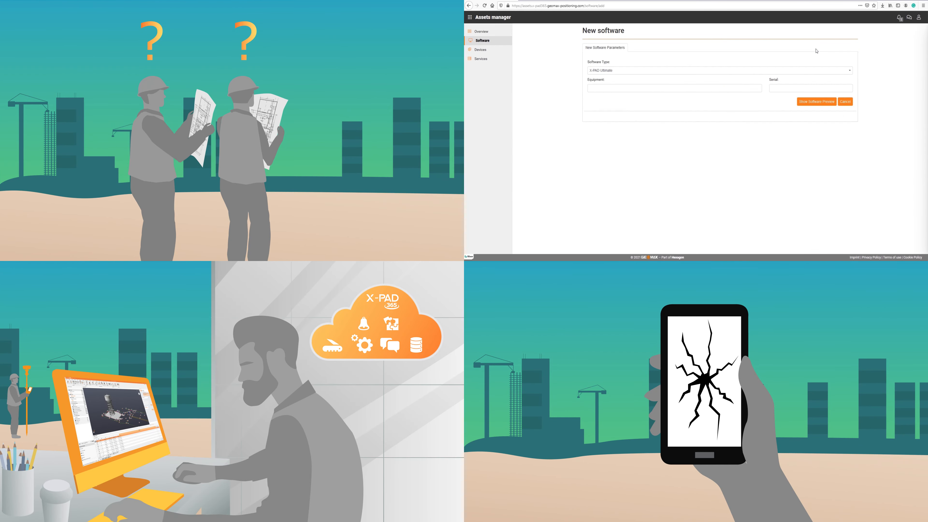